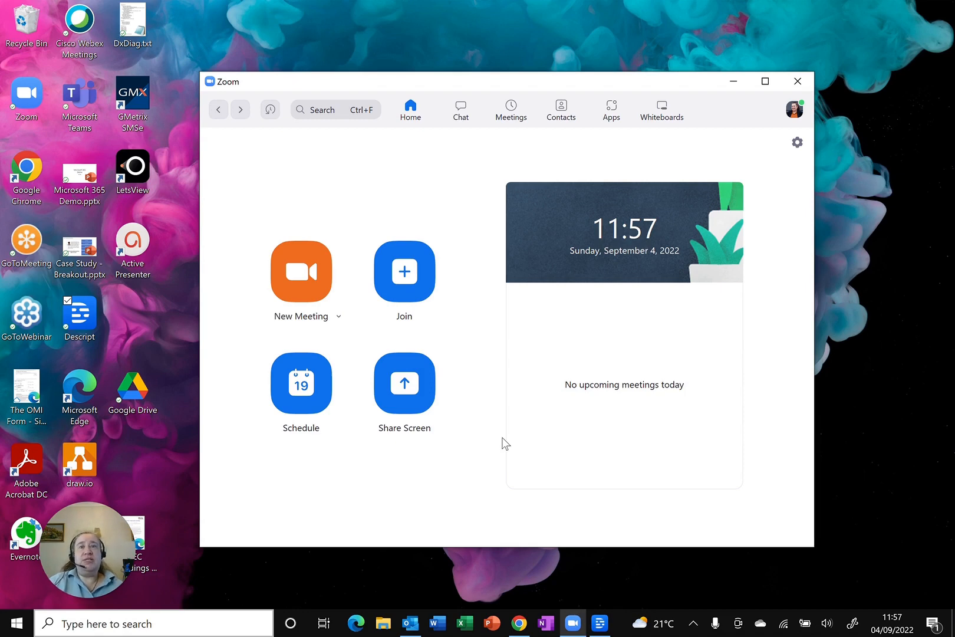
{"action": "mouse_move", "coordinate": [445, 437]}
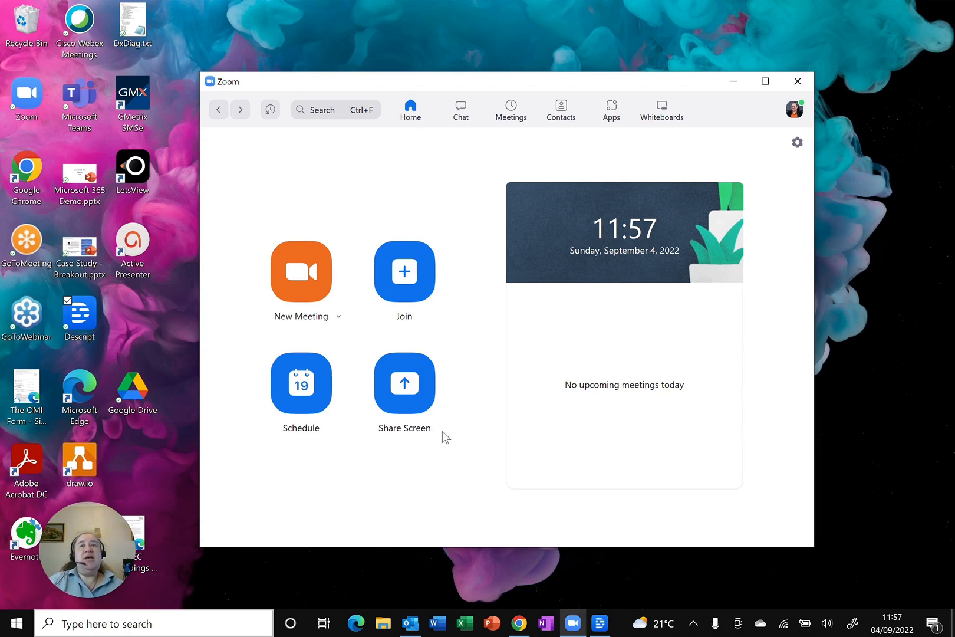
{"action": "mouse_move", "coordinate": [795, 116]}
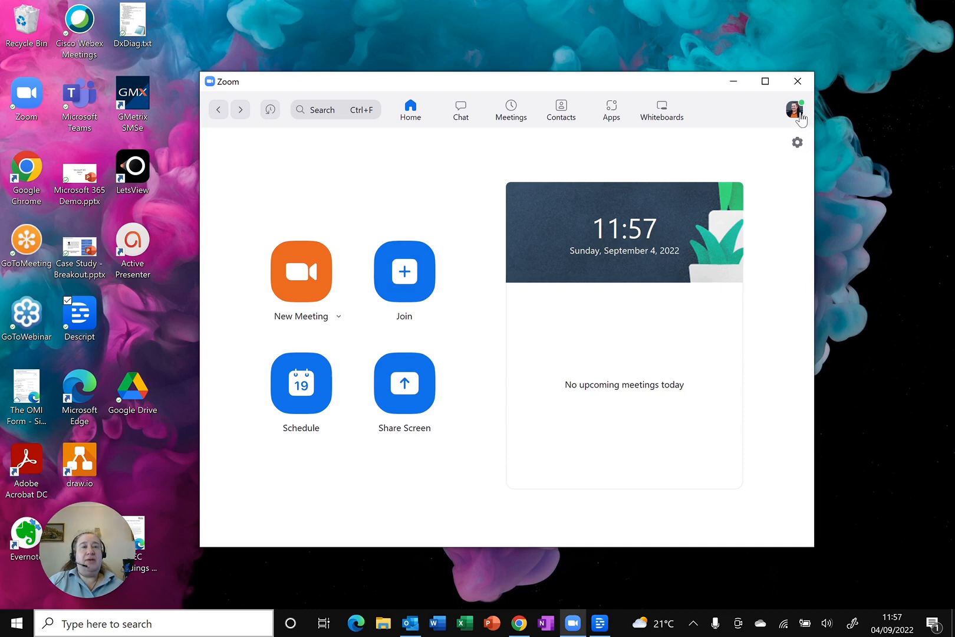
Step: Bring up Zoom's Settings window on its General page via the profile area
{"action": "left_click", "coordinate": [796, 113]}
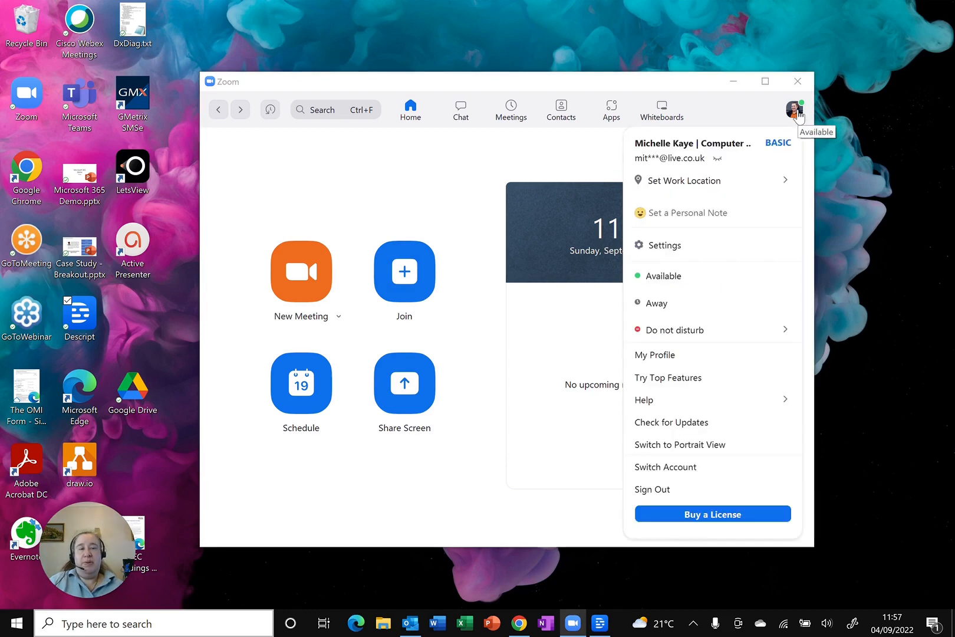
{"action": "mouse_move", "coordinate": [567, 153]}
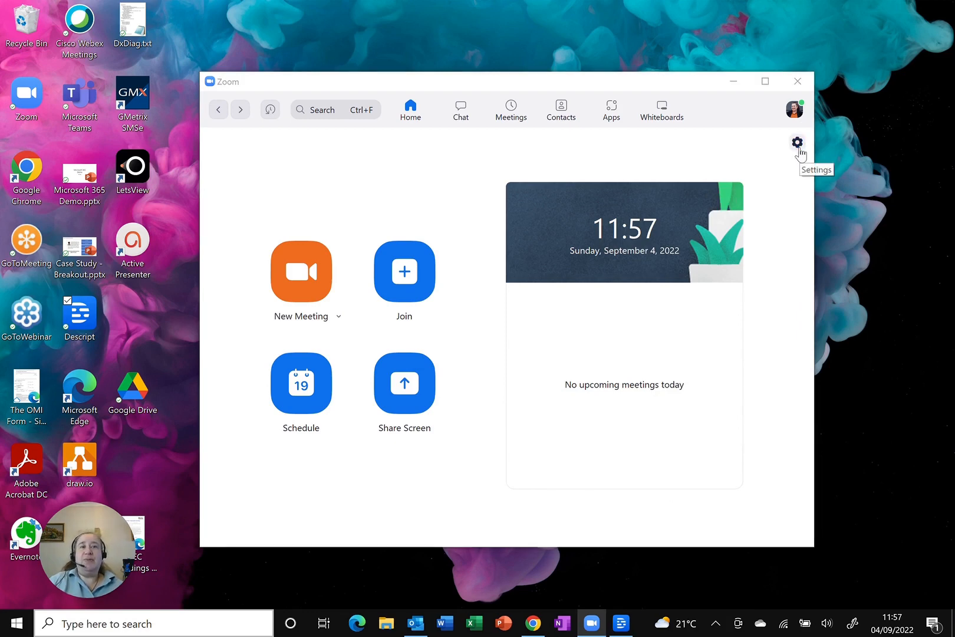
{"action": "left_click", "coordinate": [795, 141]}
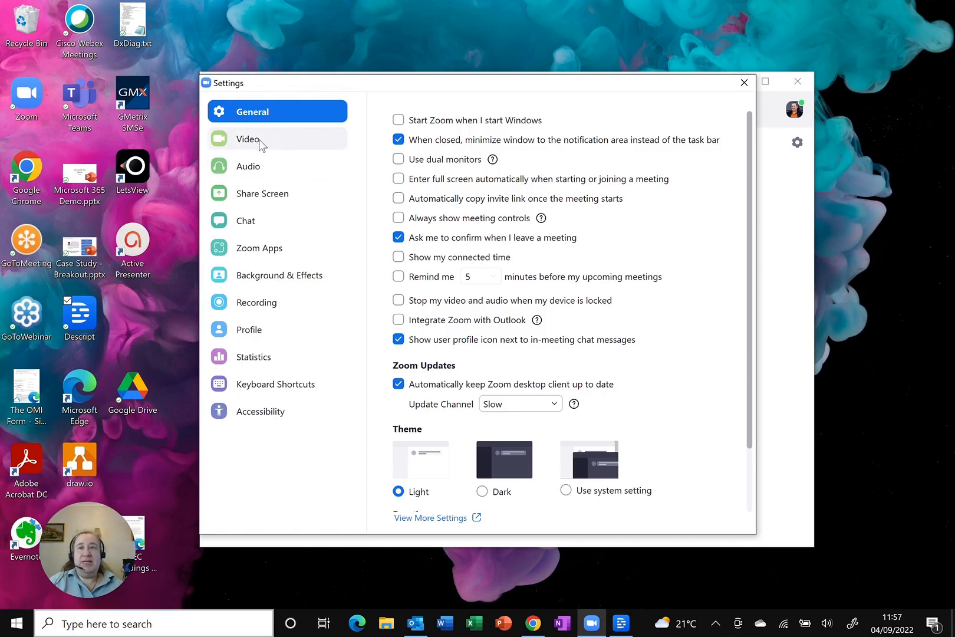
Step: Tick 'Hide non-video participants' in Video settings and return to the home screen
{"action": "left_click", "coordinate": [248, 138]}
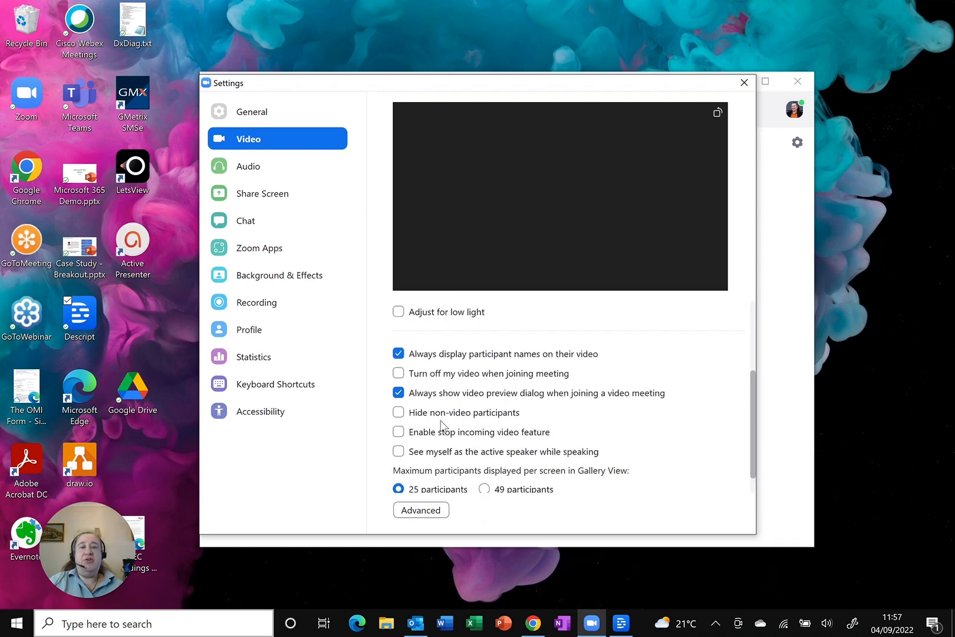
{"action": "left_click", "coordinate": [398, 413]}
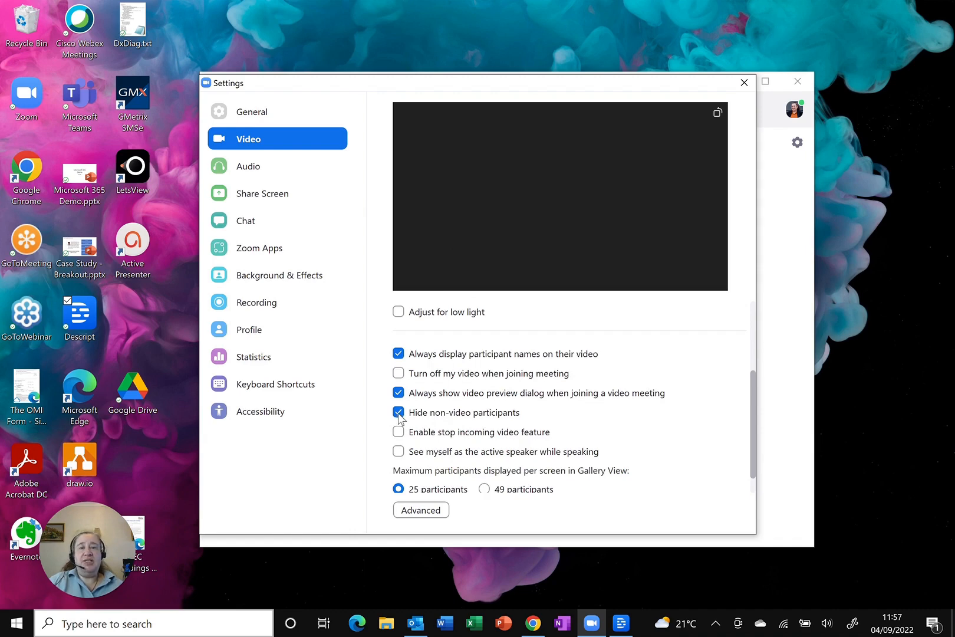
{"action": "left_click", "coordinate": [744, 83]}
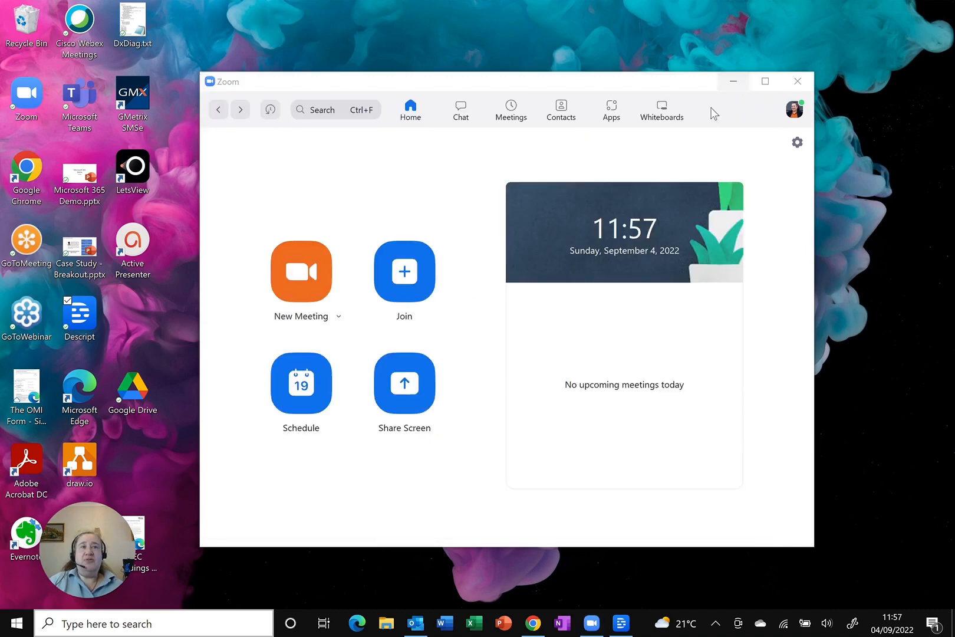
{"action": "mouse_move", "coordinate": [624, 363]}
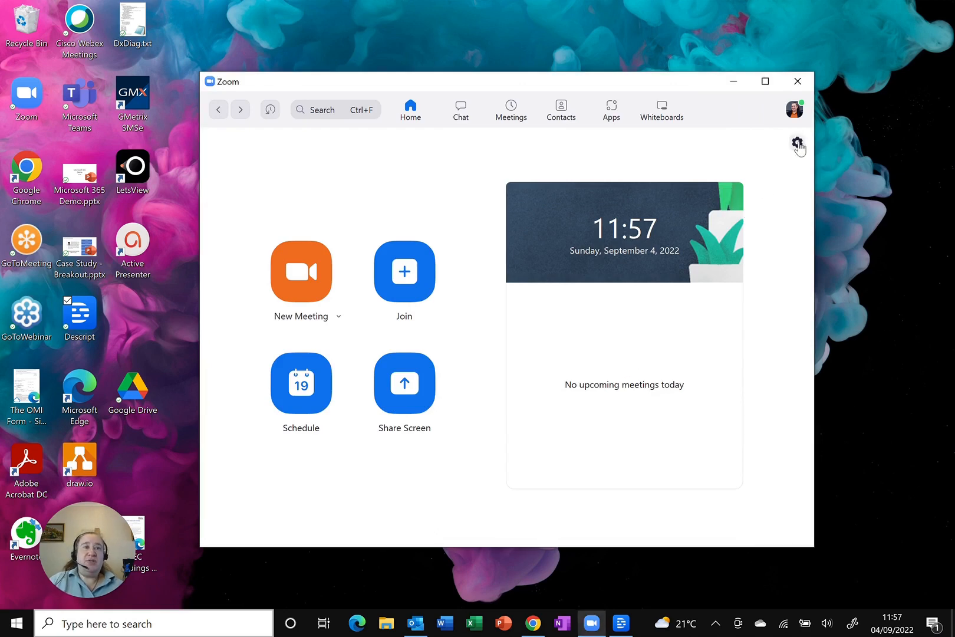
{"action": "left_click", "coordinate": [797, 142]}
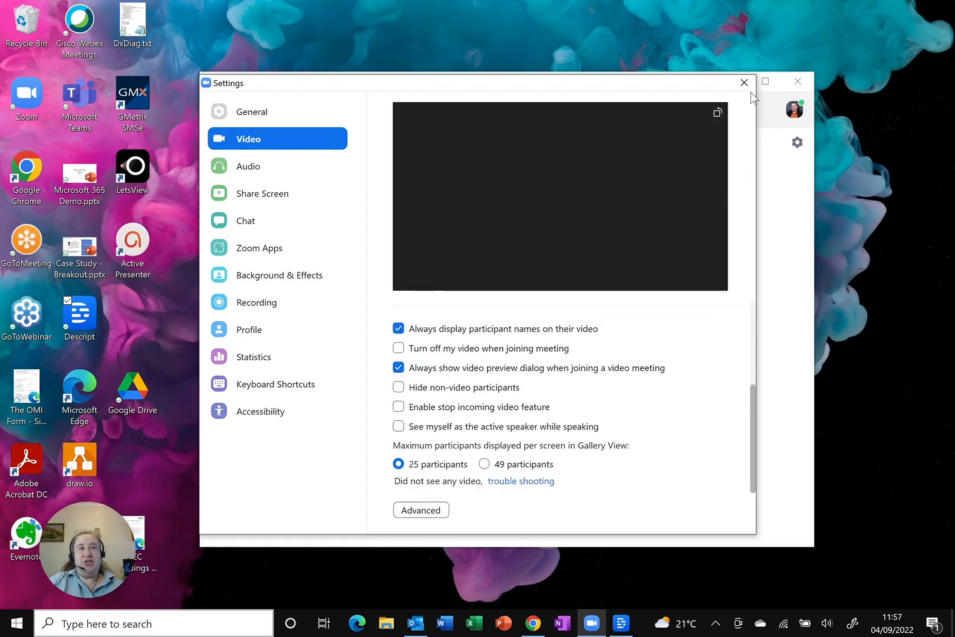
{"action": "left_click", "coordinate": [743, 82]}
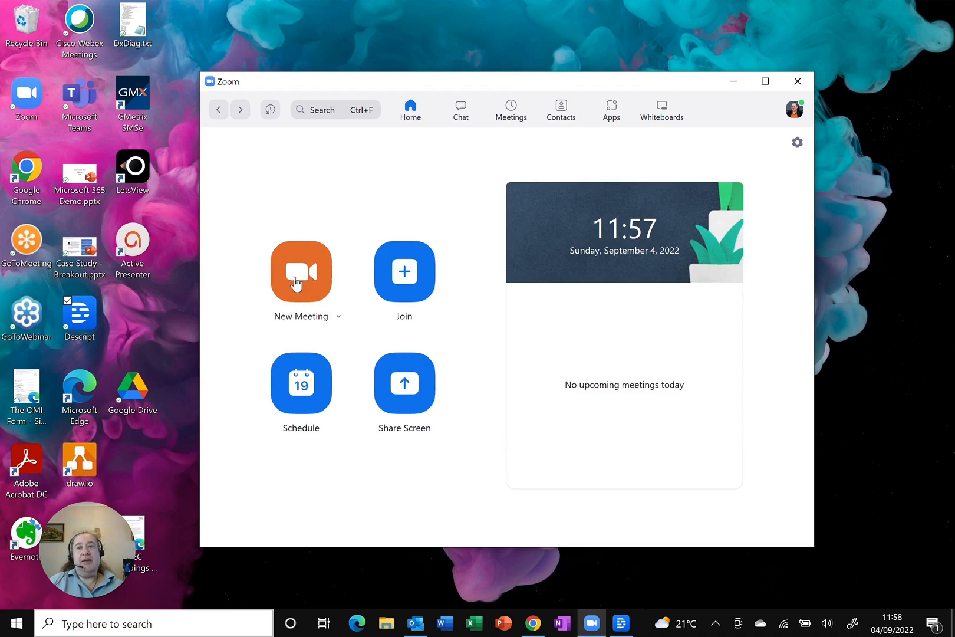
Step: Start a New Meeting and join with computer audio
{"action": "left_click", "coordinate": [301, 271]}
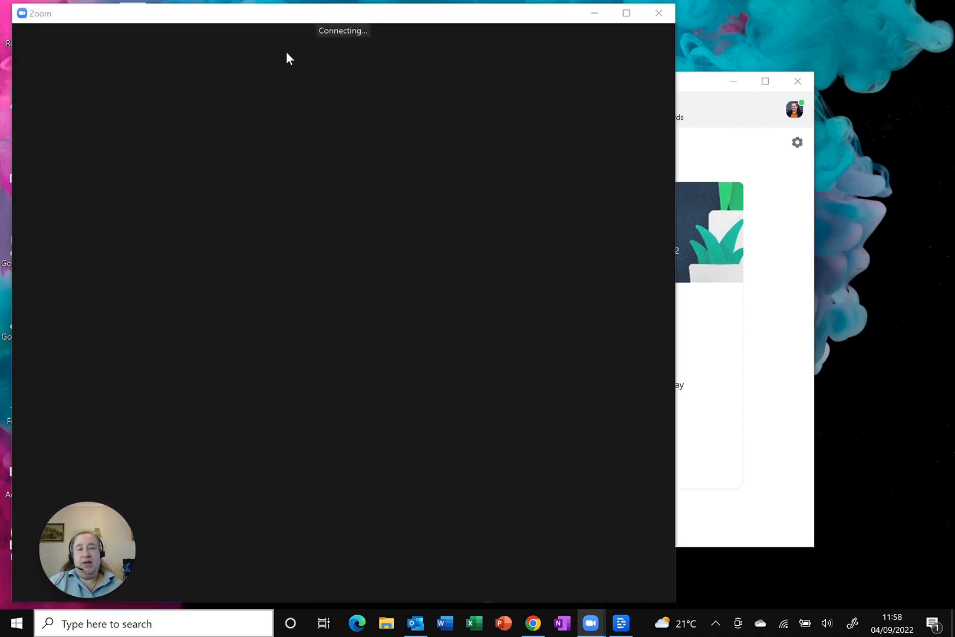
{"action": "mouse_move", "coordinate": [384, 380]}
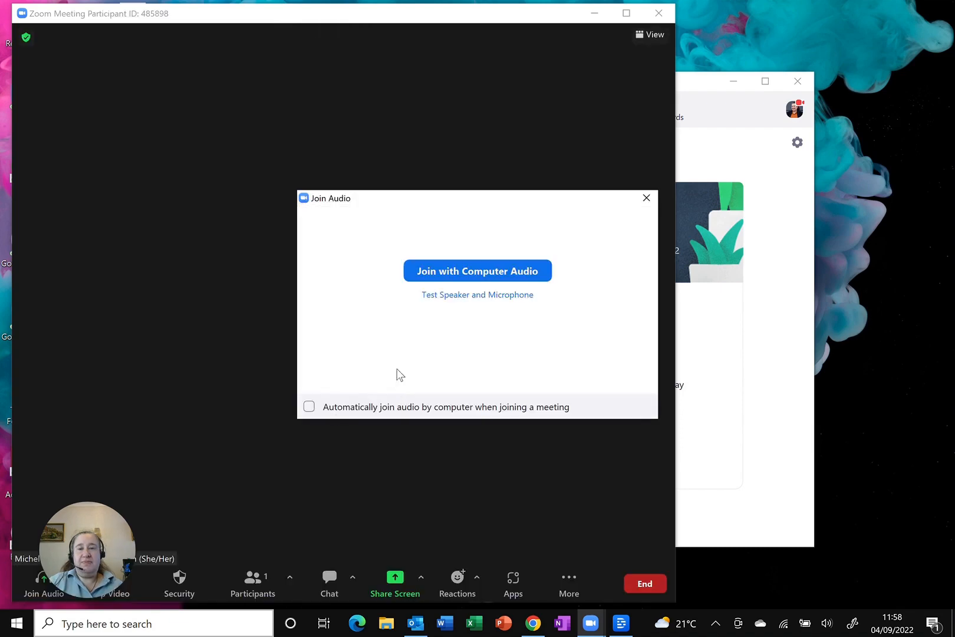
{"action": "left_click", "coordinate": [476, 270]}
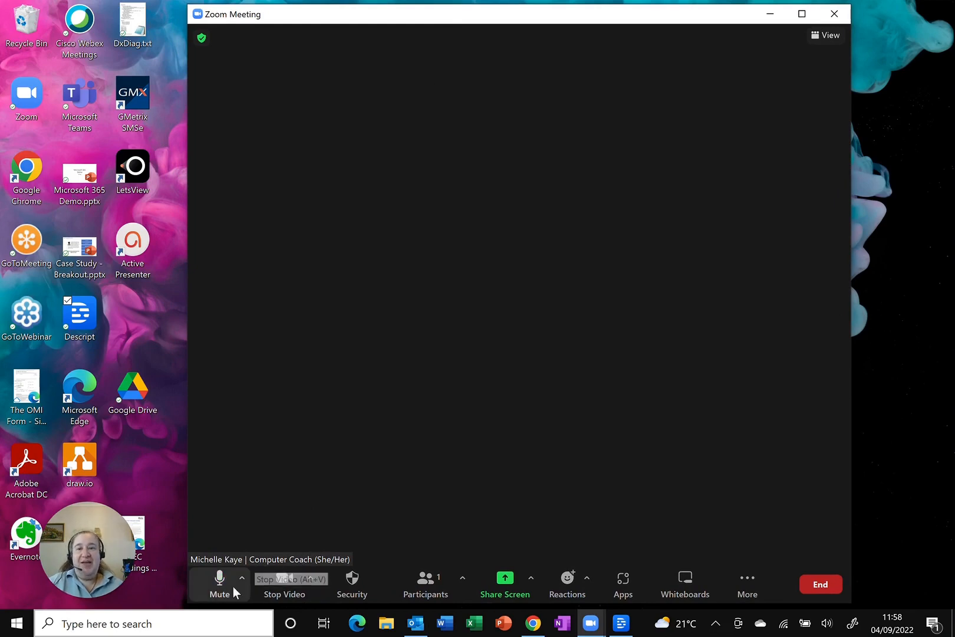
{"action": "mouse_move", "coordinate": [371, 540]}
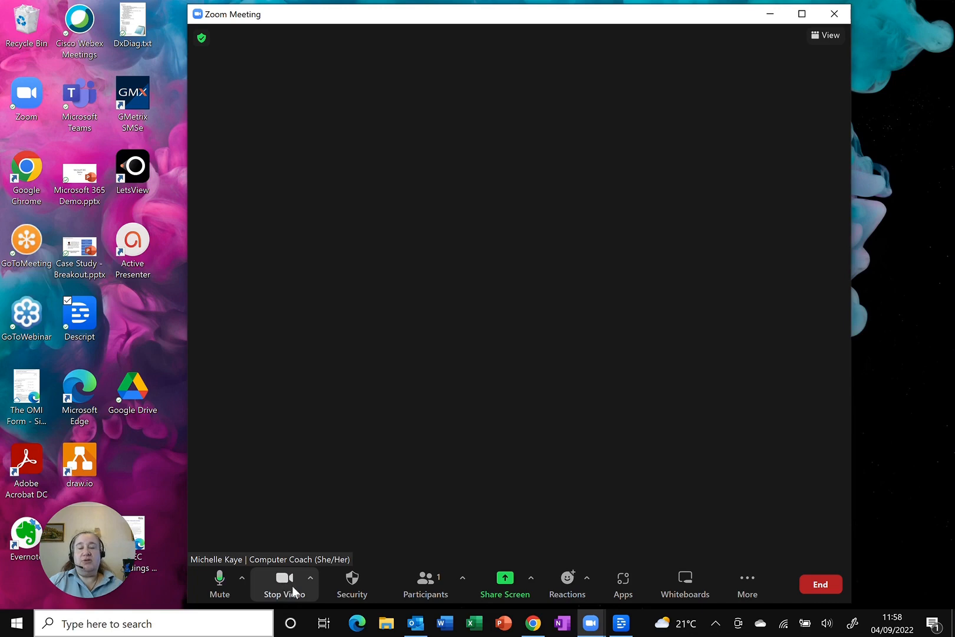
{"action": "mouse_move", "coordinate": [310, 578]}
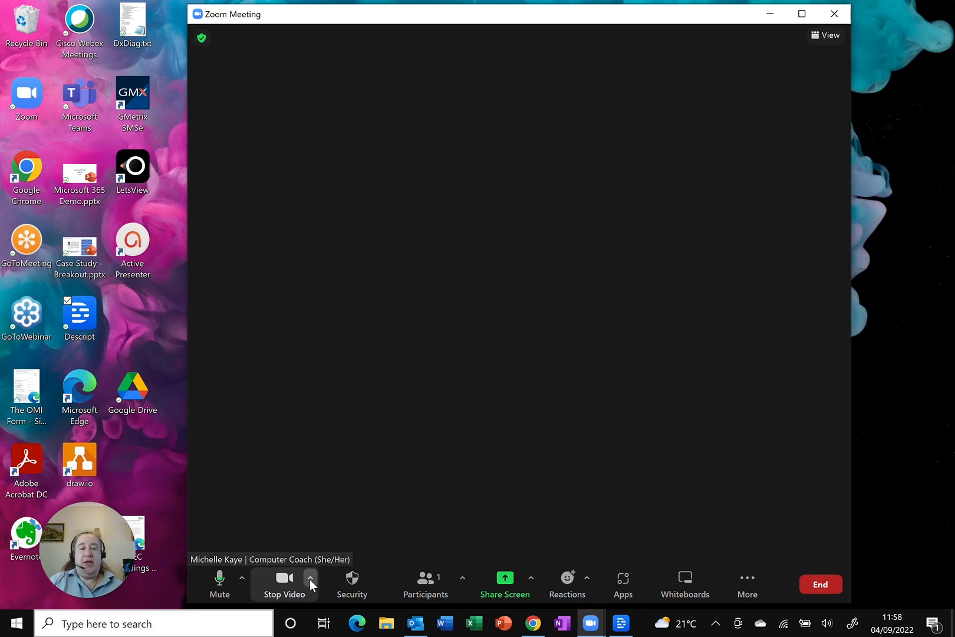
Step: From the Stop Video menu's Video Settings, tick 'Hide non-video participants' and return to the meeting
{"action": "left_click", "coordinate": [309, 576]}
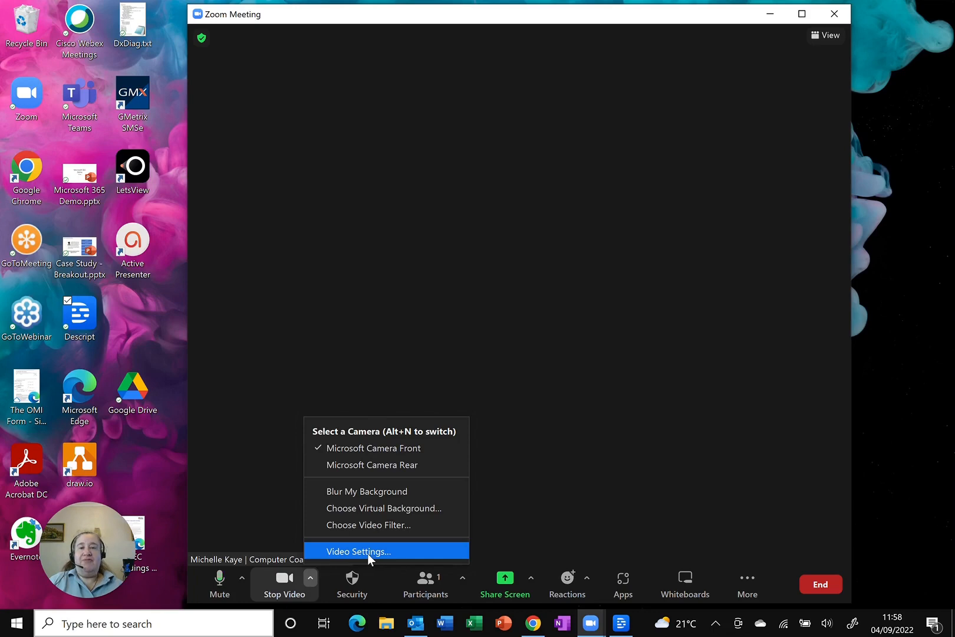
{"action": "left_click", "coordinate": [358, 552]}
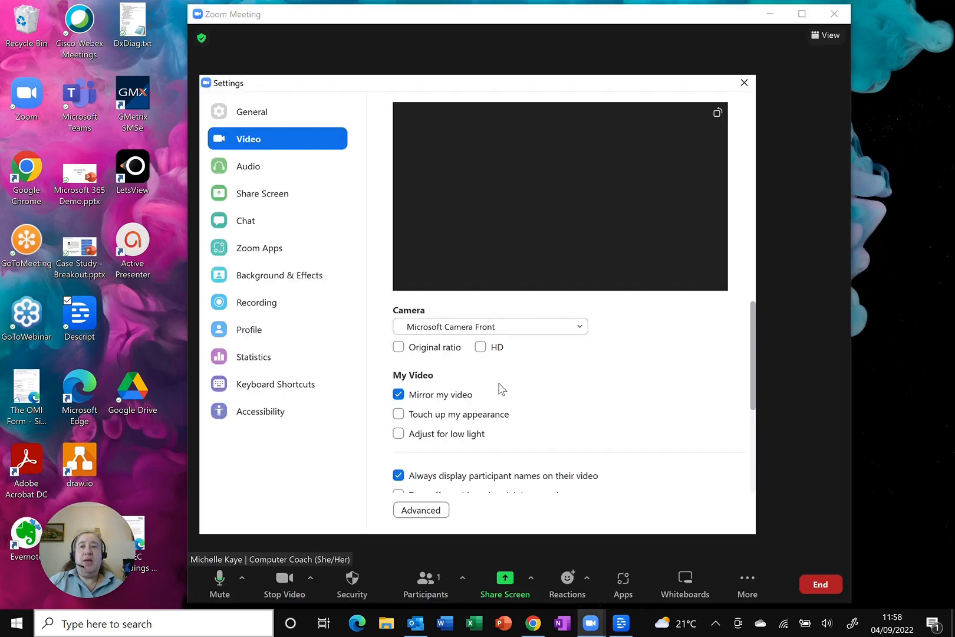
{"action": "scroll", "scroll_direction": "down", "scroll_amount": 3}
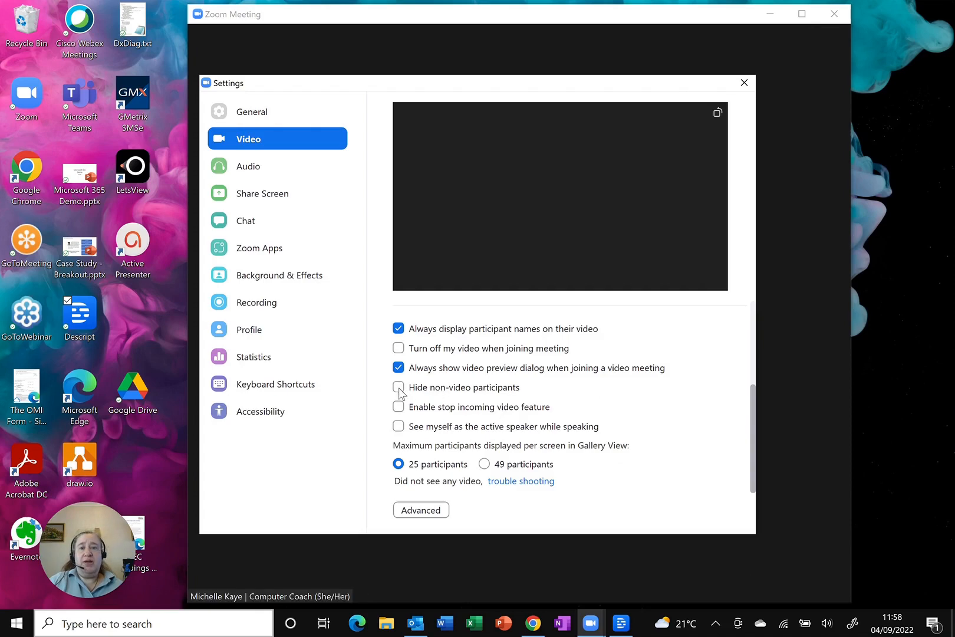
{"action": "left_click", "coordinate": [398, 388]}
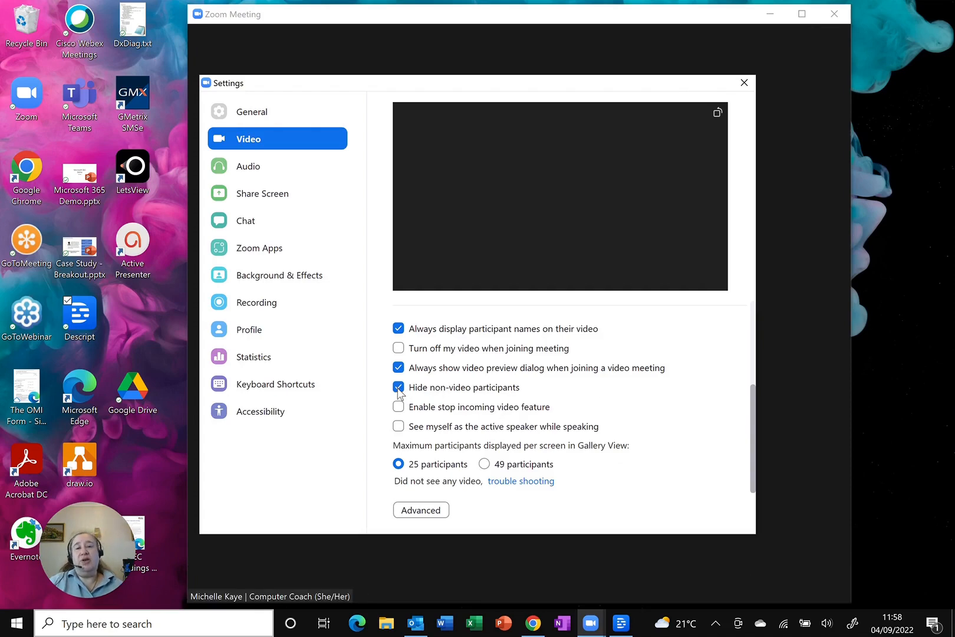
{"action": "left_click", "coordinate": [743, 83]}
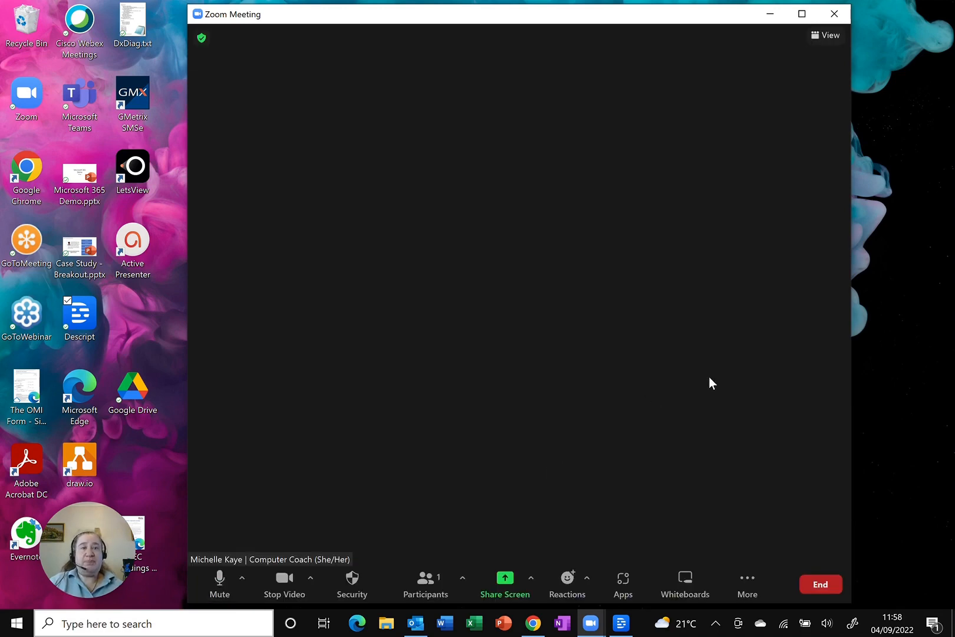
{"action": "mouse_move", "coordinate": [728, 370]}
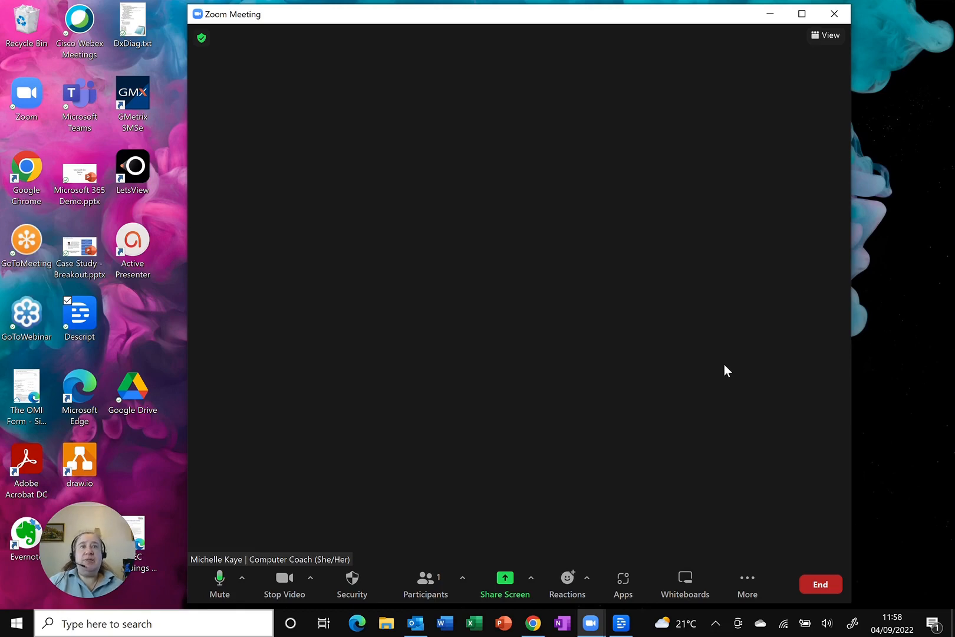